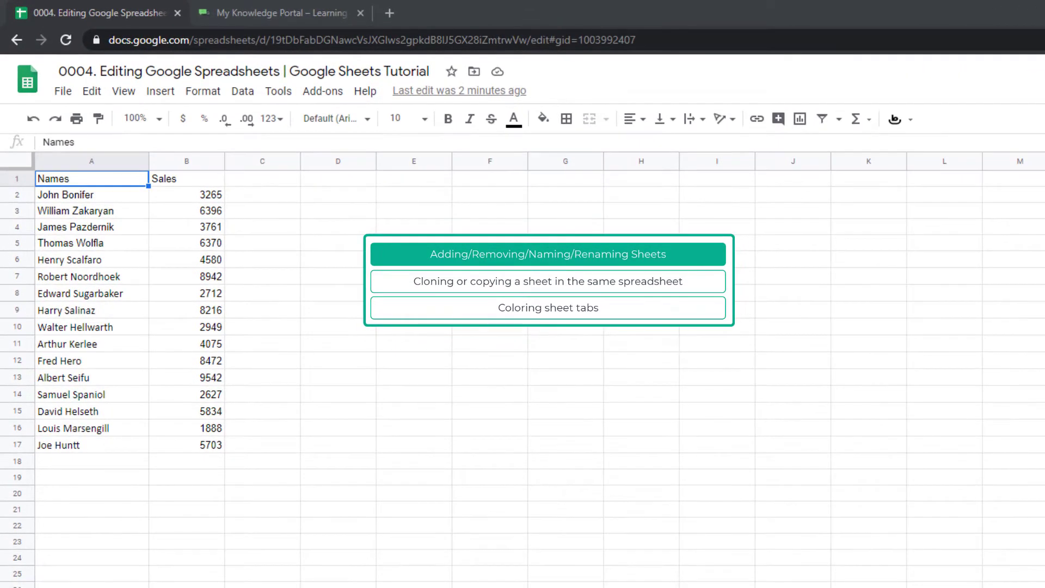
# Insert a new blank sheet, Sheet9, from the Insert menu and go back to Editing 1.1.
pyautogui.click(160, 90)
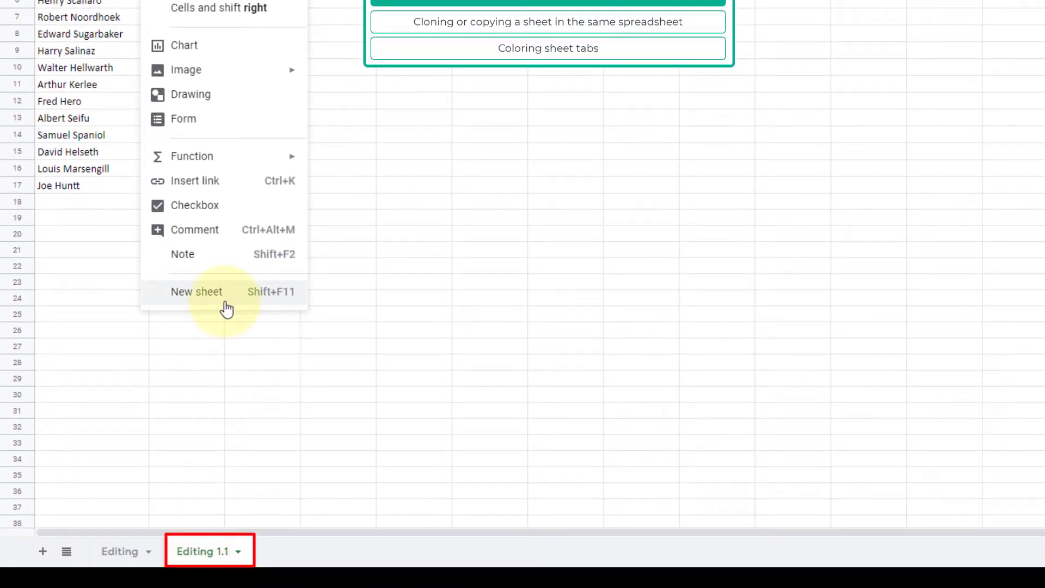
pyautogui.click(196, 291)
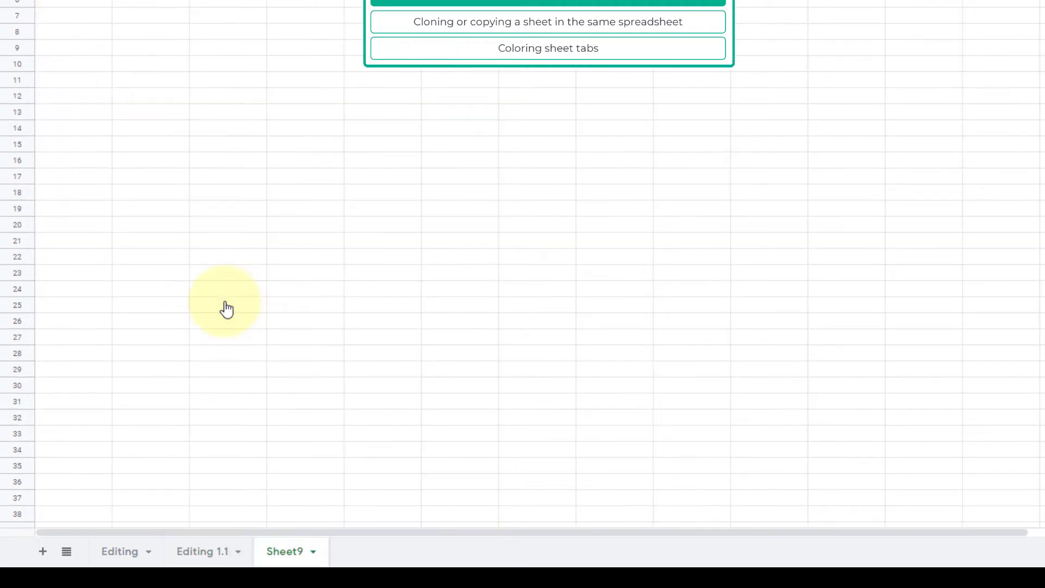
pyautogui.click(203, 551)
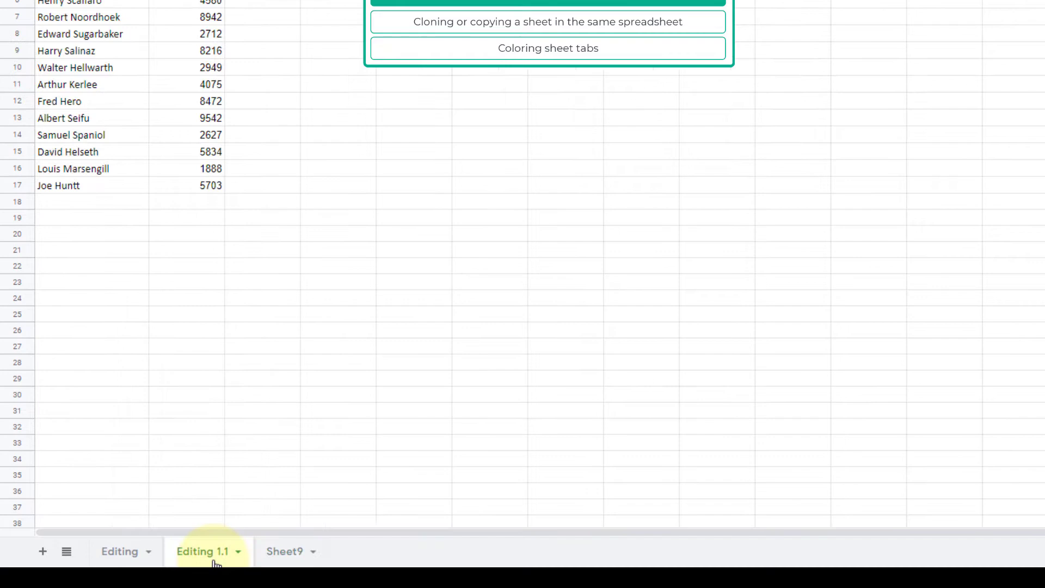
pyautogui.click(160, 90)
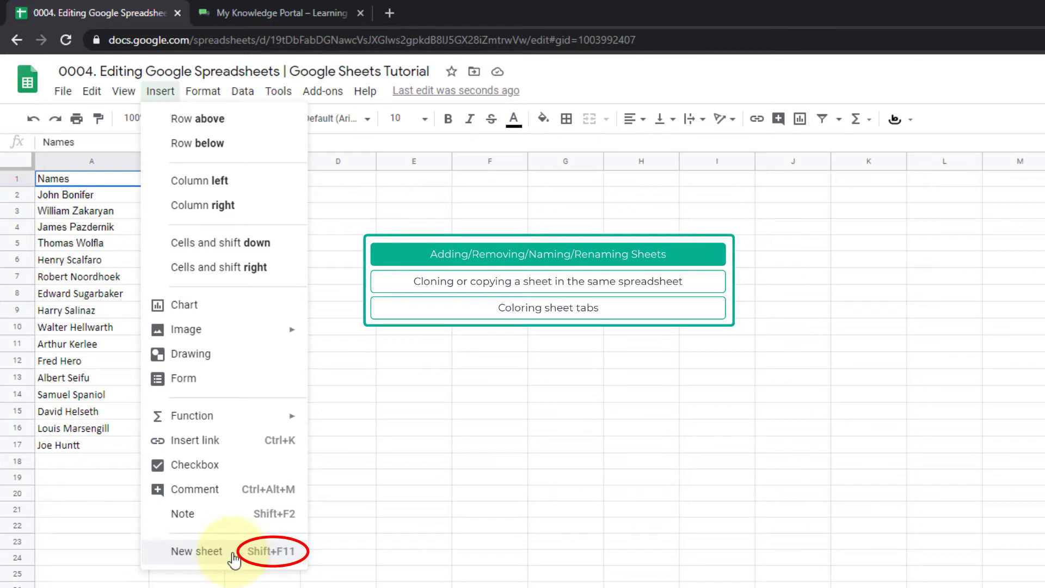
pyautogui.moveTo(223, 560)
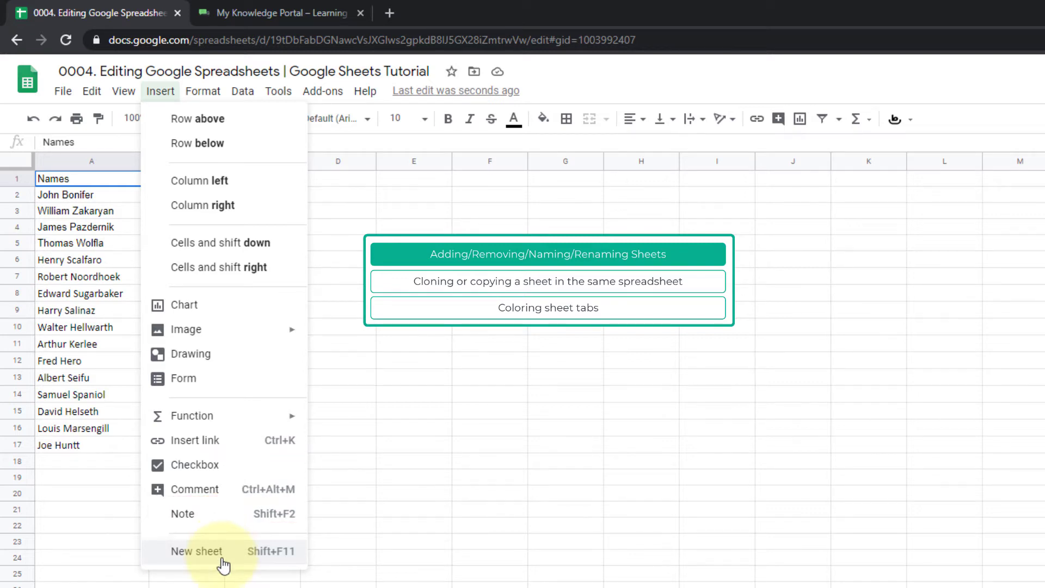
pyautogui.click(196, 550)
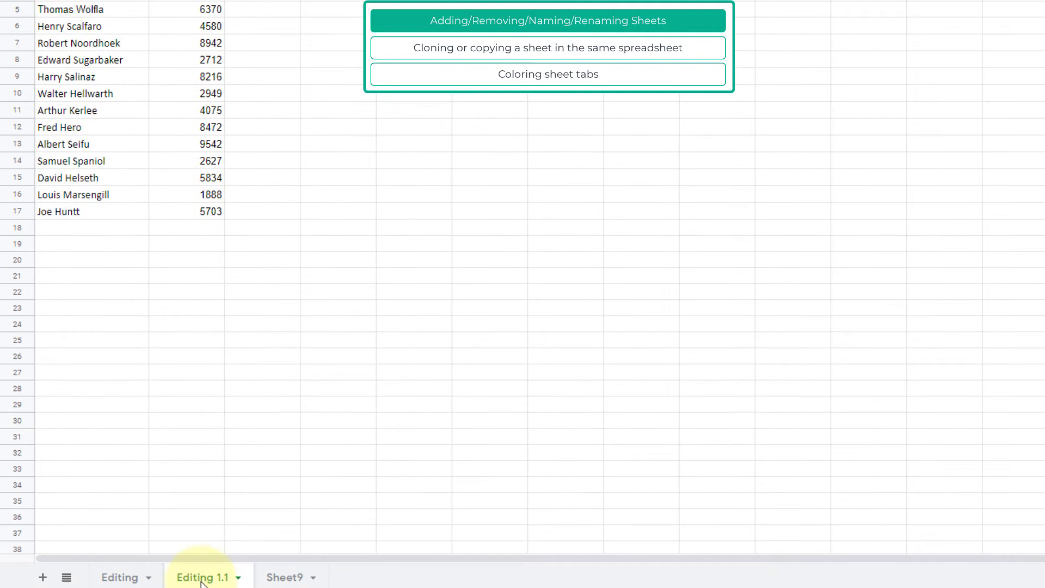
# Add blank sheets Sheet10, Sheet11 and Sheet12 with Shift+F11, selecting Sheet9 in between.
pyautogui.press('Shift+F11')
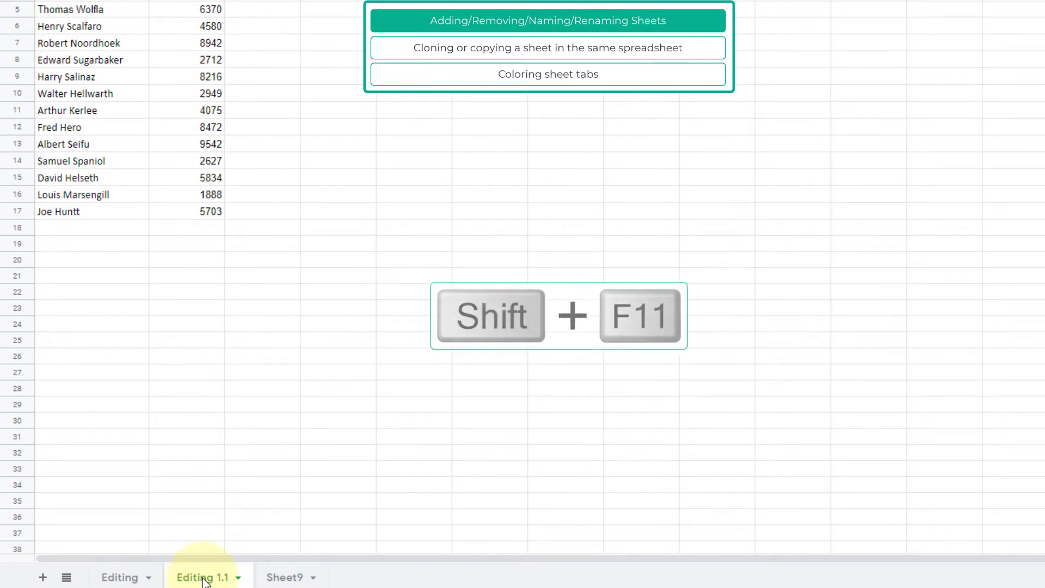
pyautogui.press('shift+F11')
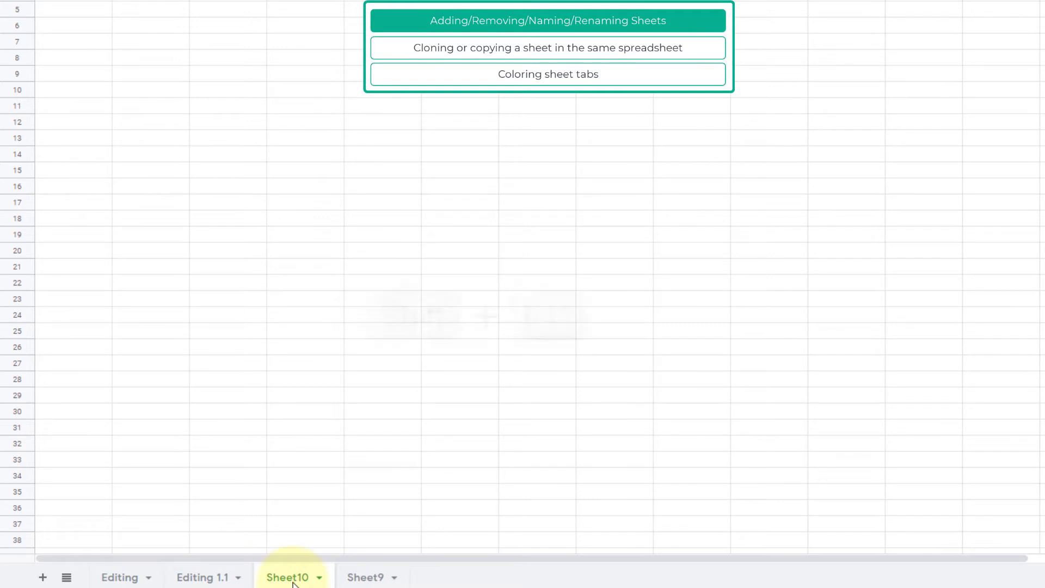
pyautogui.press('Shift+F11')
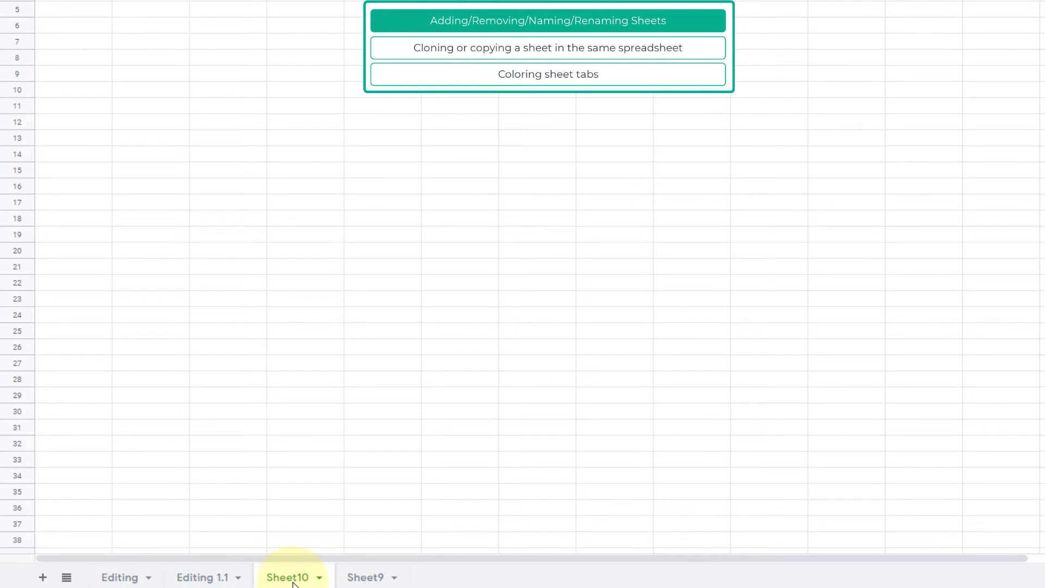
pyautogui.click(42, 577)
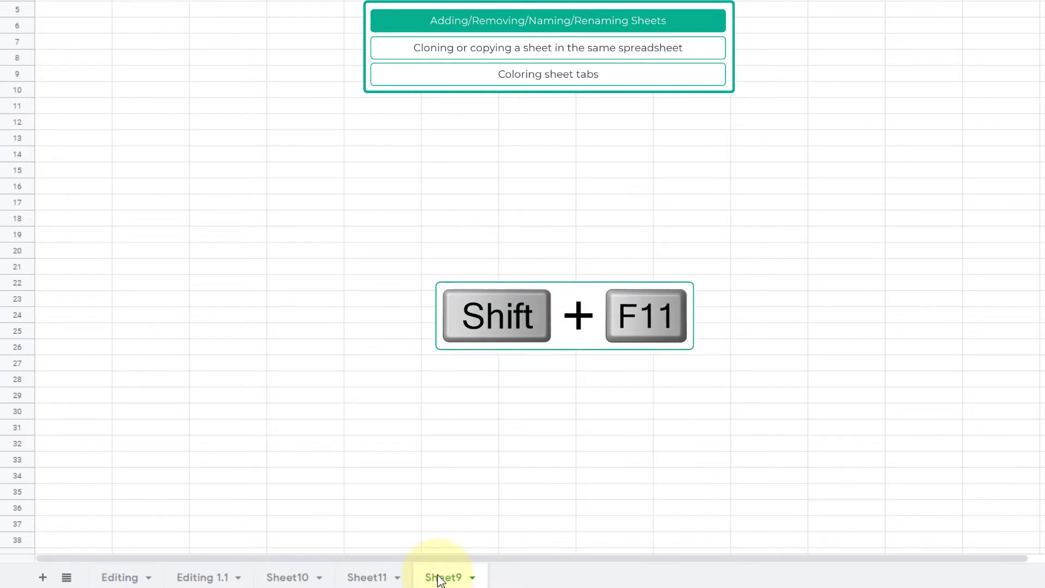
pyautogui.press('shift+F11')
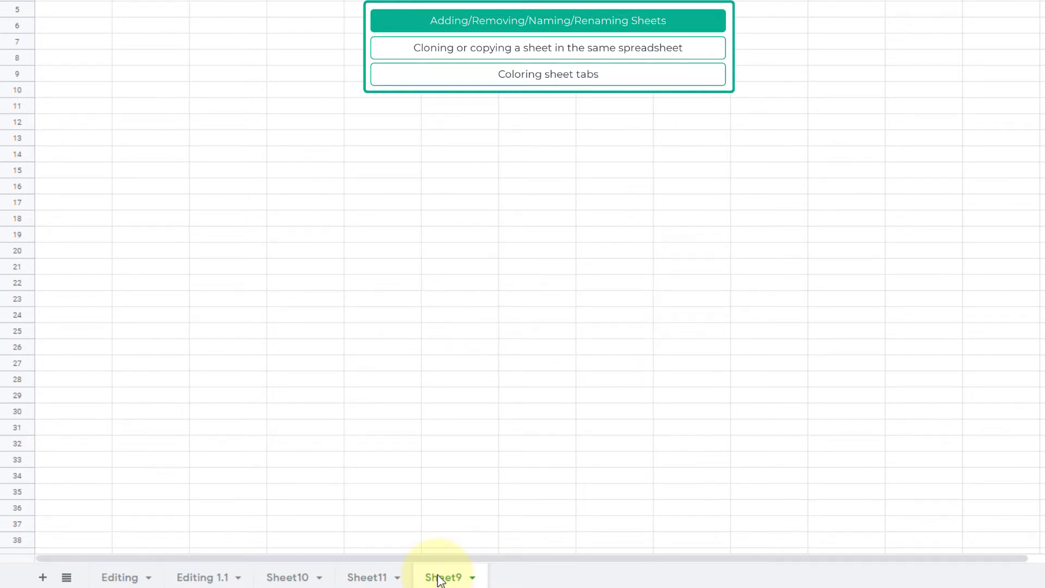
pyautogui.click(41, 577)
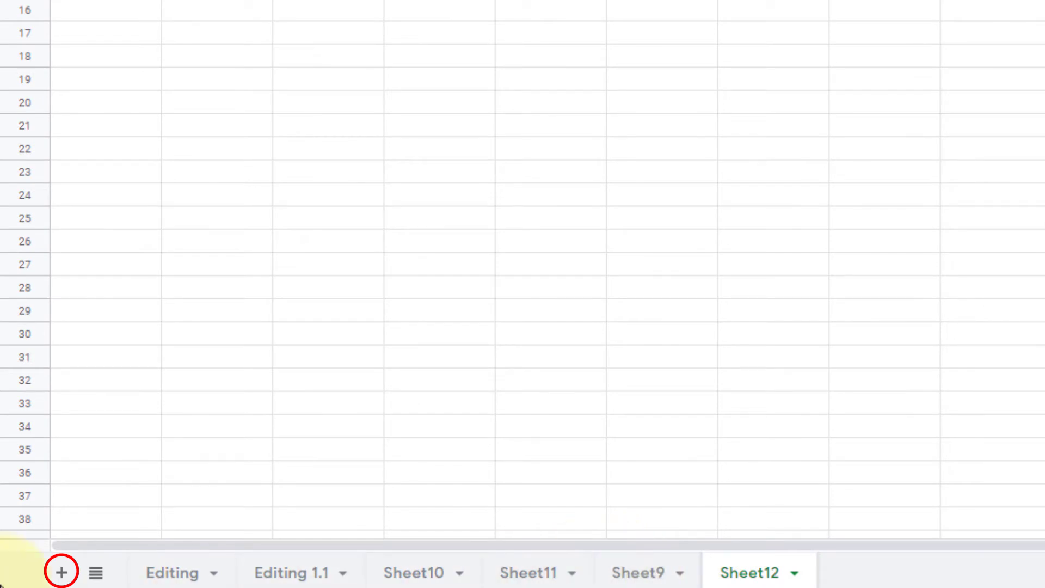
pyautogui.moveTo(61, 572)
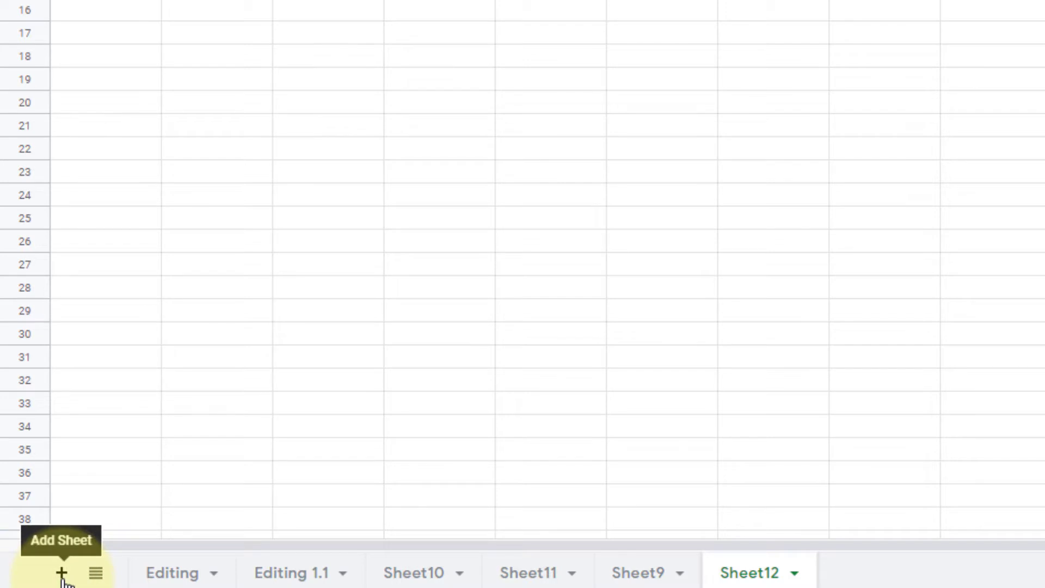
# Append blank sheets Sheet13 and Sheet14 with the Add Sheet (+) button.
pyautogui.click(59, 573)
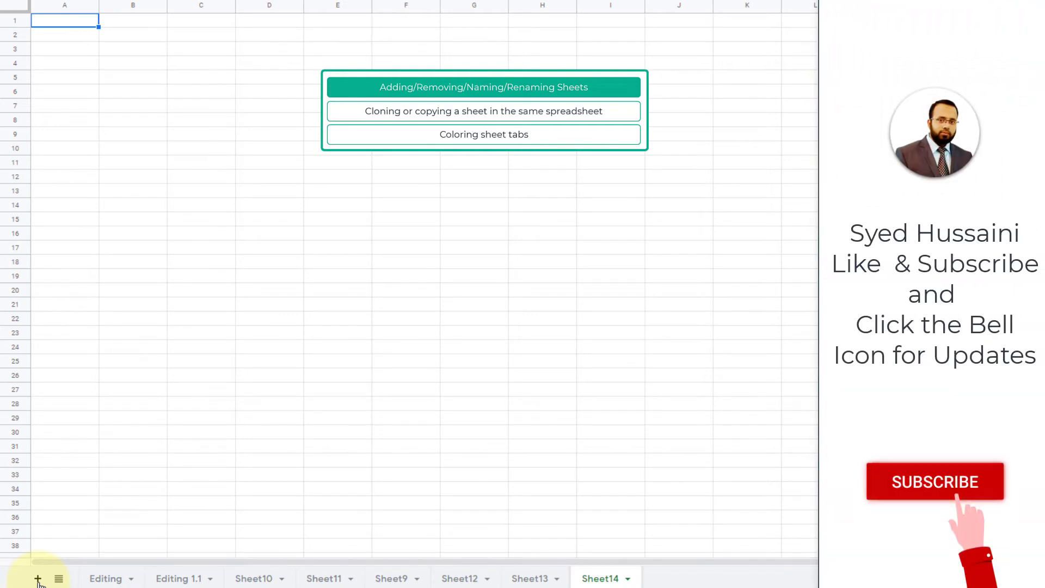
pyautogui.click(933, 481)
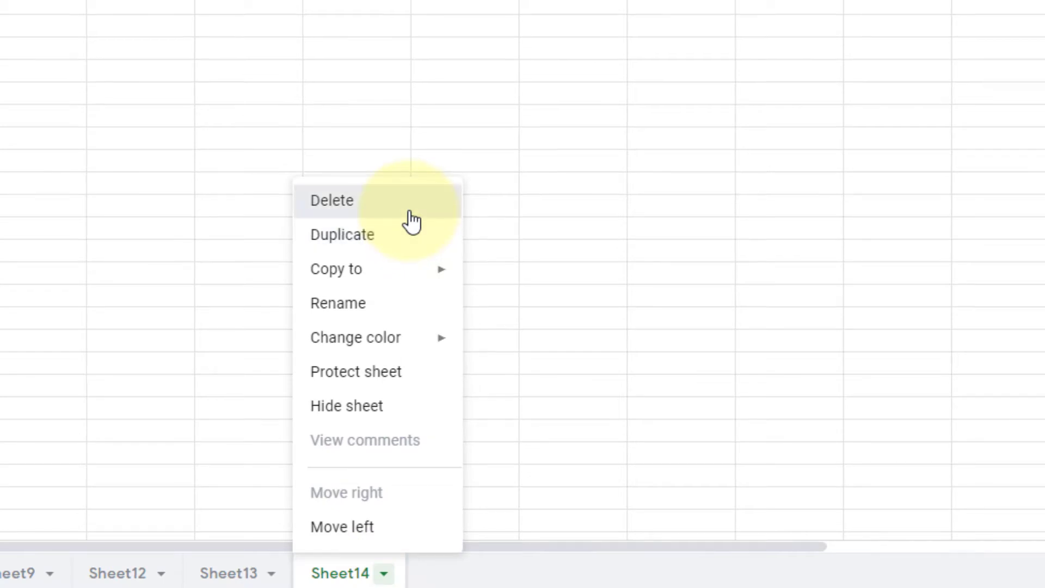
# Delete Sheet14 from its tab menu, confirming in the Heads up dialog.
pyautogui.click(332, 200)
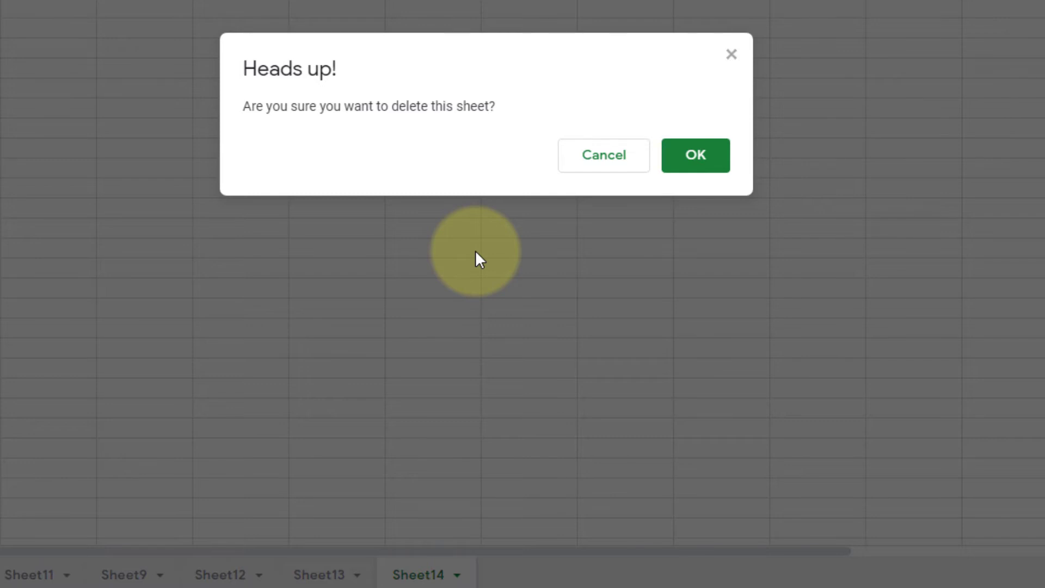
pyautogui.press('Escape')
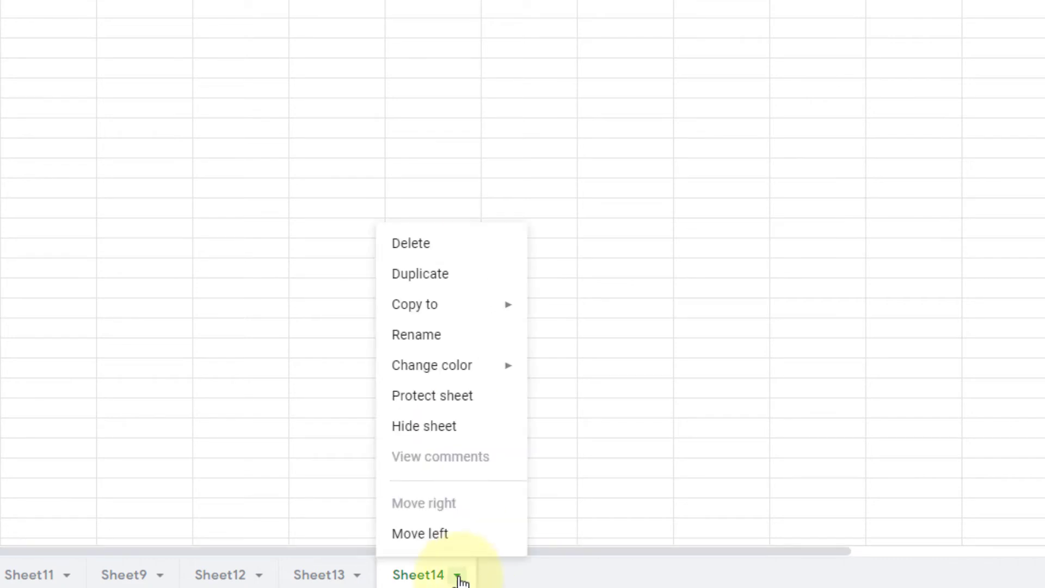
pyautogui.click(411, 243)
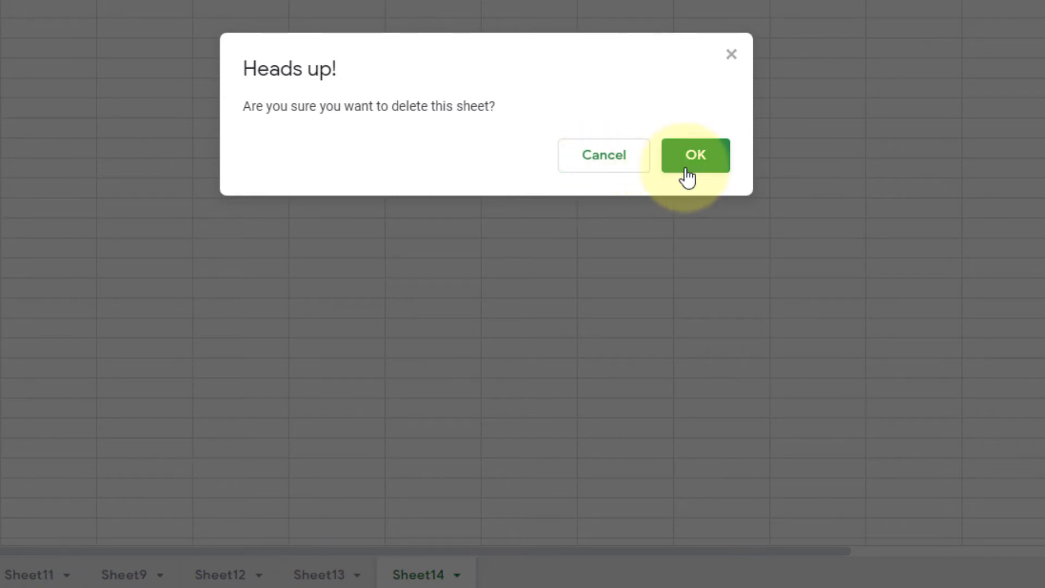
pyautogui.click(695, 155)
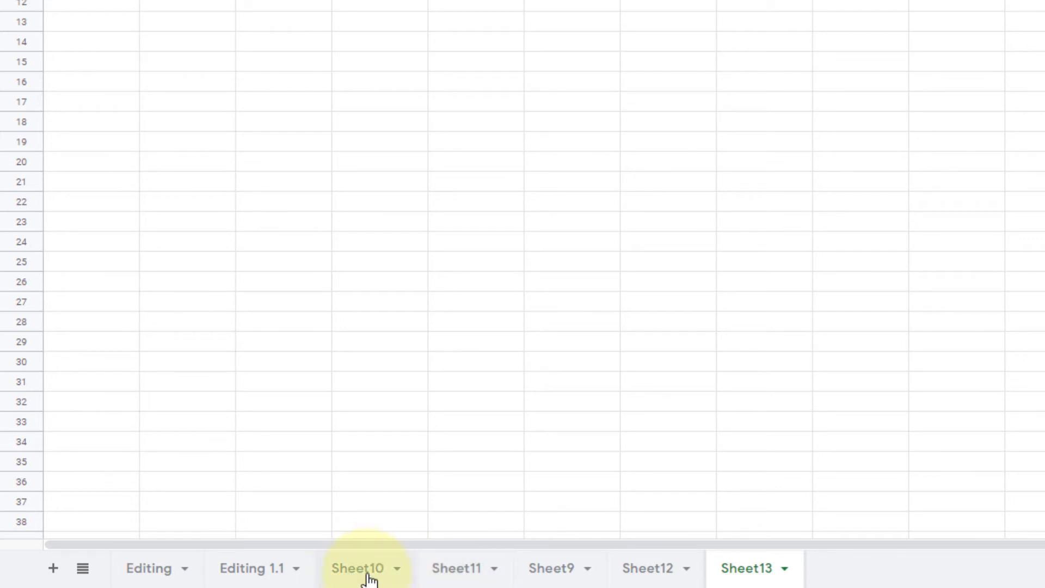
# Rename the Sheet10 tab to 'Sales Data'.
pyautogui.doubleClick(357, 567)
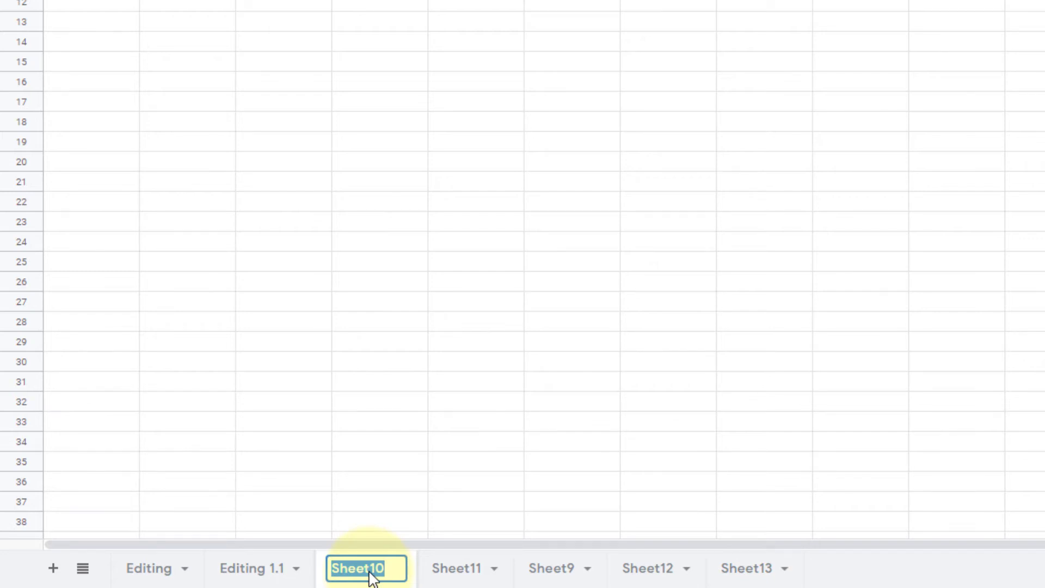
pyautogui.write('Sales Da')
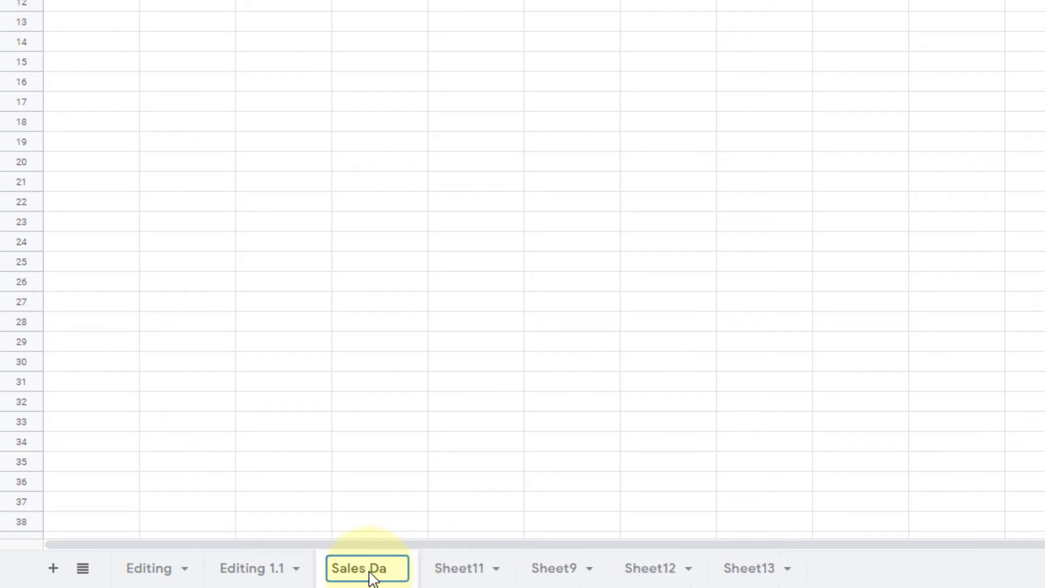
pyautogui.write('ta')
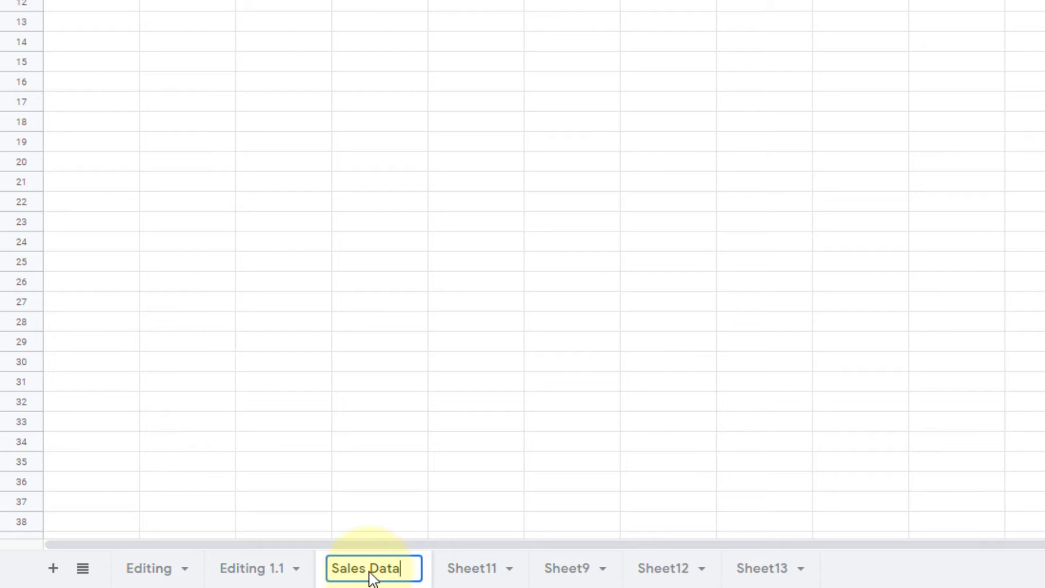
pyautogui.press('Enter')
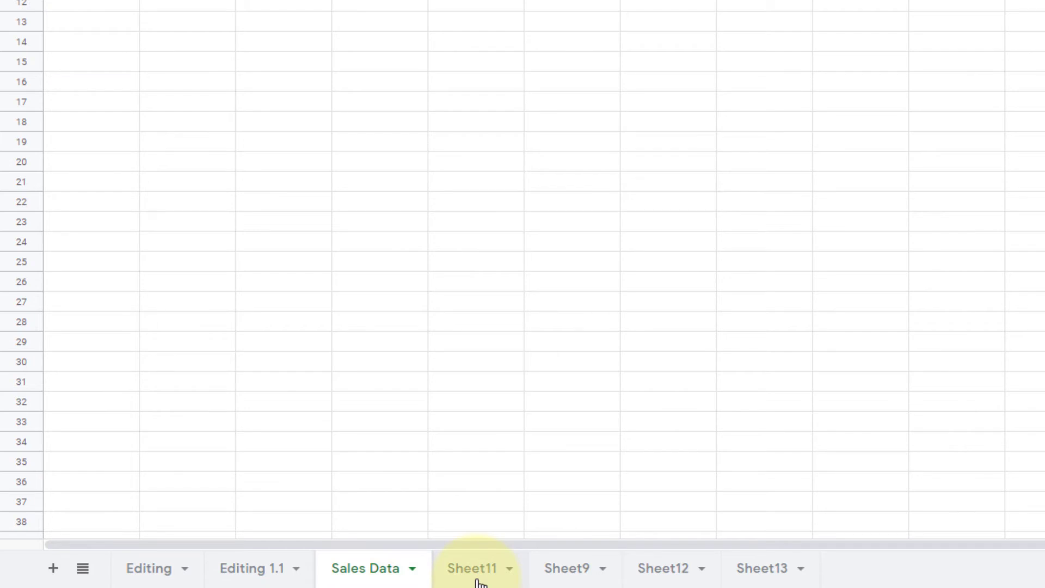
# Attempt to rename Sheet11 to 'Sales Data', triggering the duplicate-name error.
pyautogui.doubleClick(365, 567)
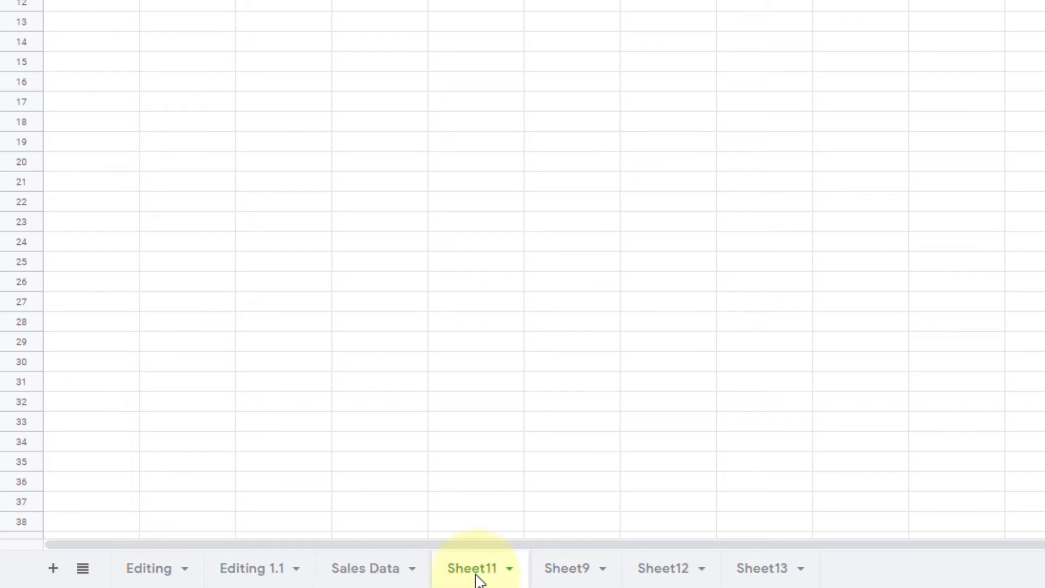
pyautogui.doubleClick(472, 567)
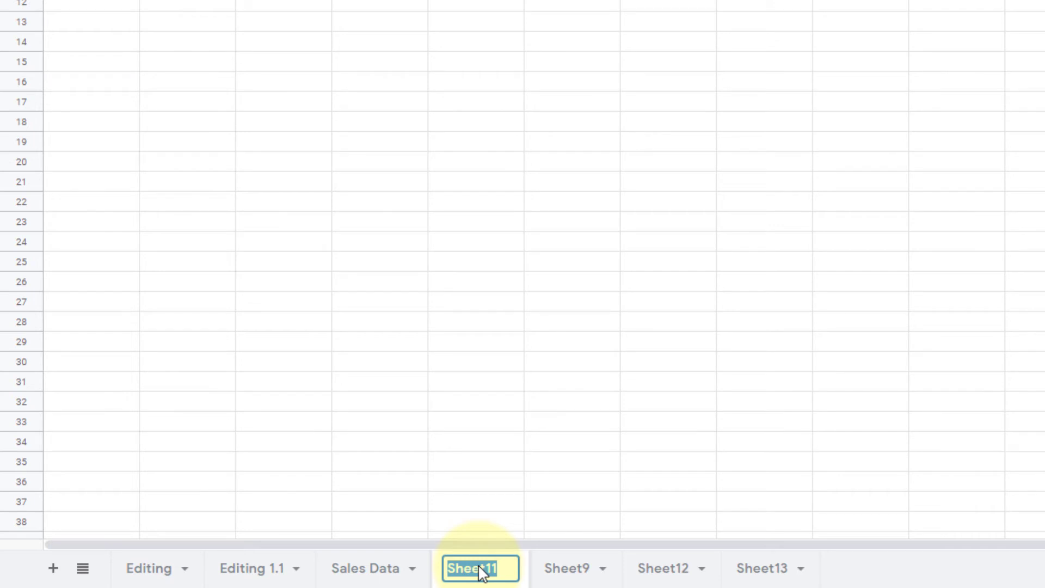
pyautogui.write('Sales D')
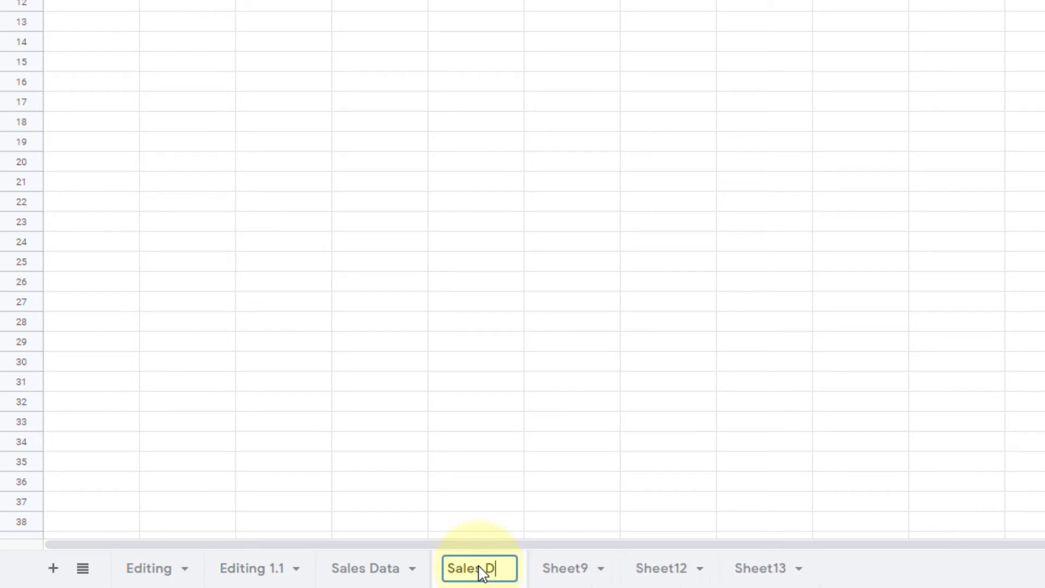
pyautogui.write('ata')
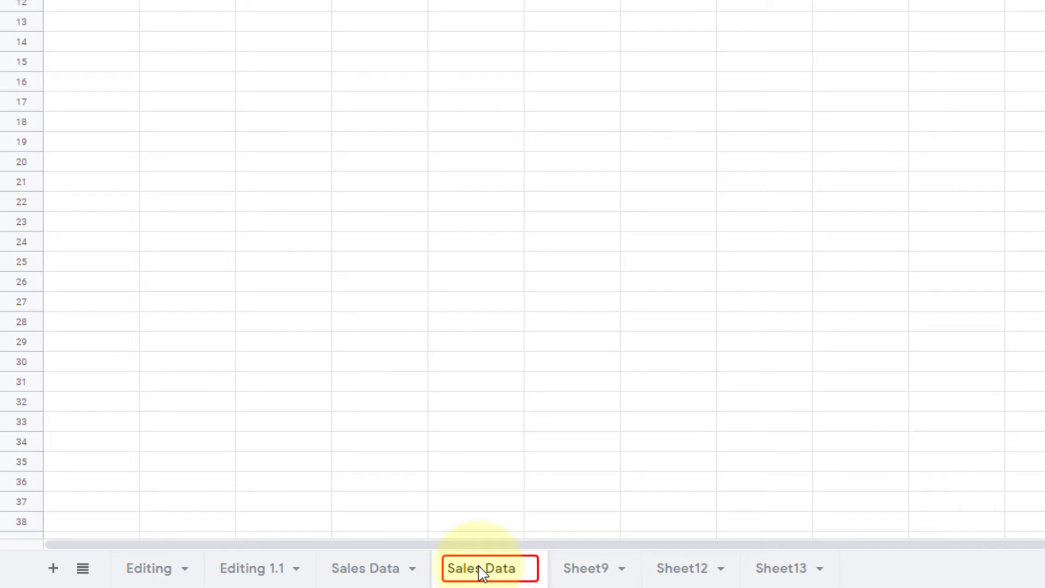
pyautogui.doubleClick(481, 567)
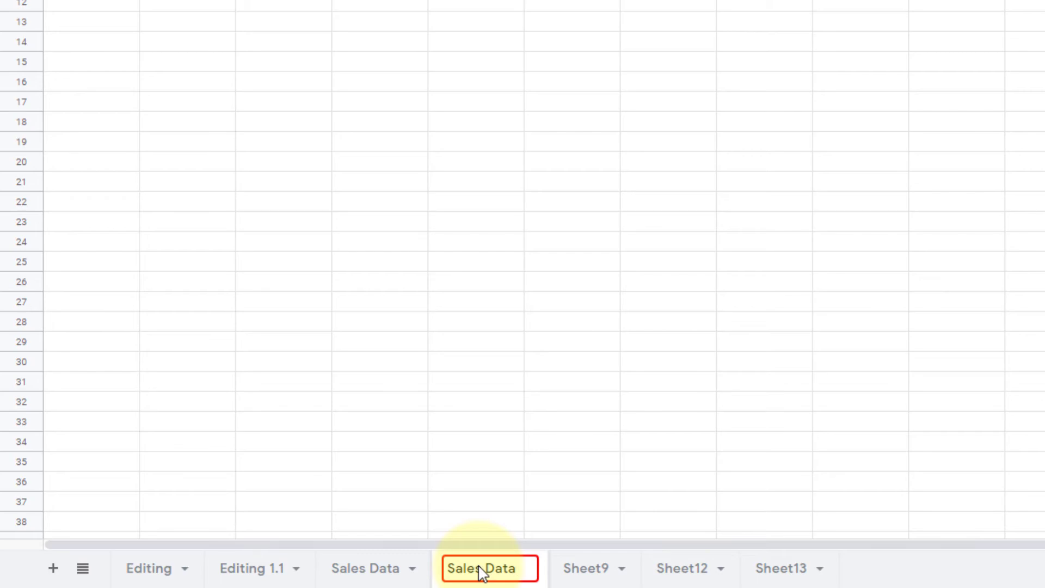
pyautogui.press('Enter')
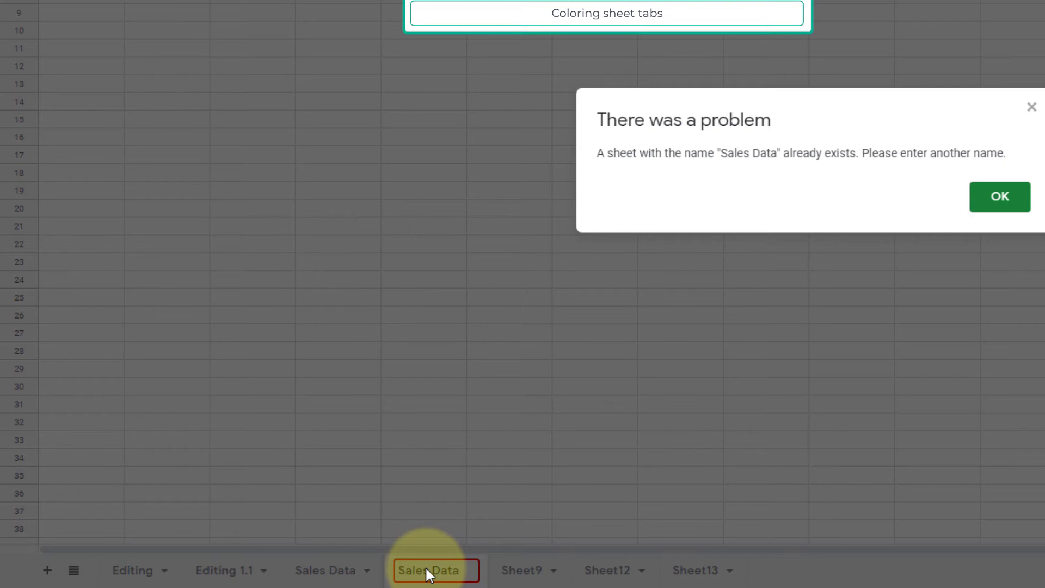
pyautogui.moveTo(897, 507)
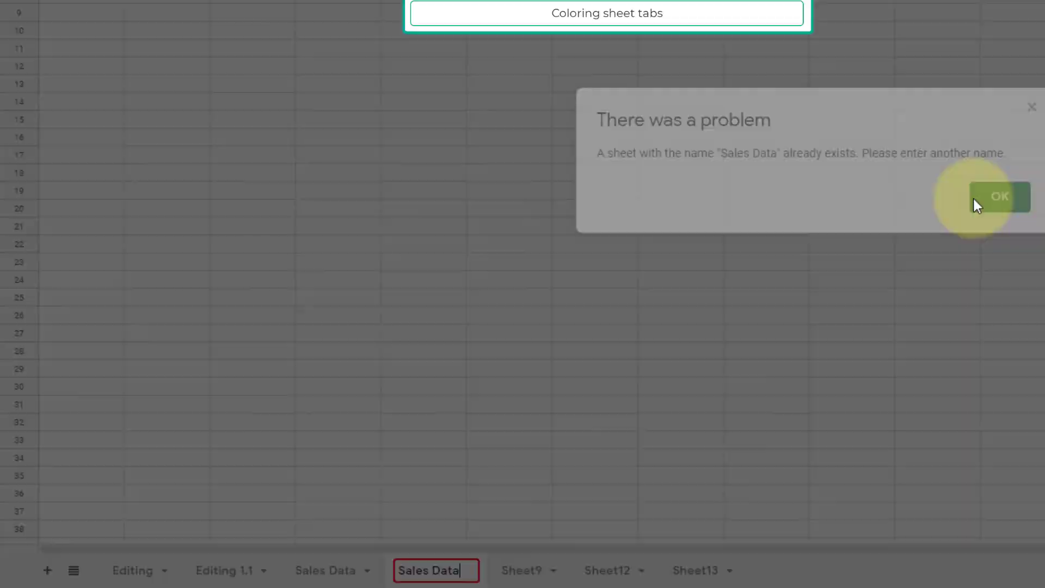
# Dismiss the duplicate-name warning and name Sheet11 'Sales Data New'.
pyautogui.click(999, 196)
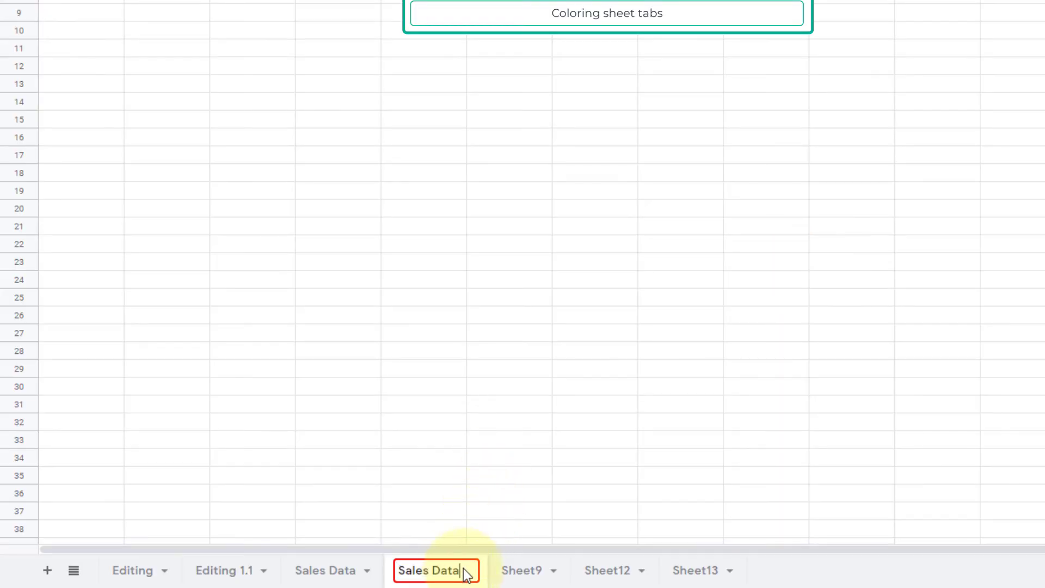
pyautogui.write('New')
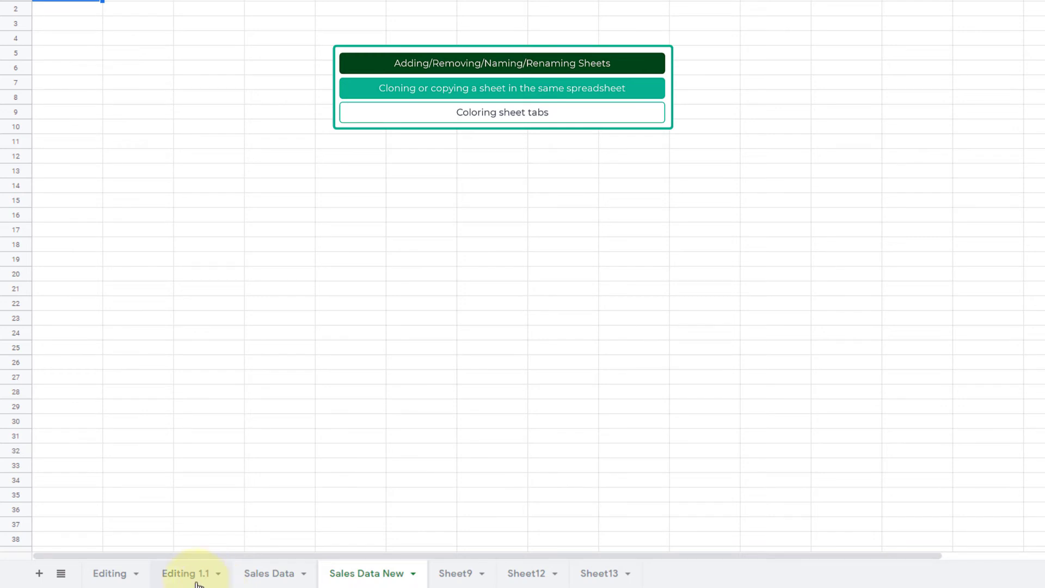
# Duplicate Editing 1.1 from its tab dropdown and select the new 'Copy of Editing 1.1'.
pyautogui.click(186, 573)
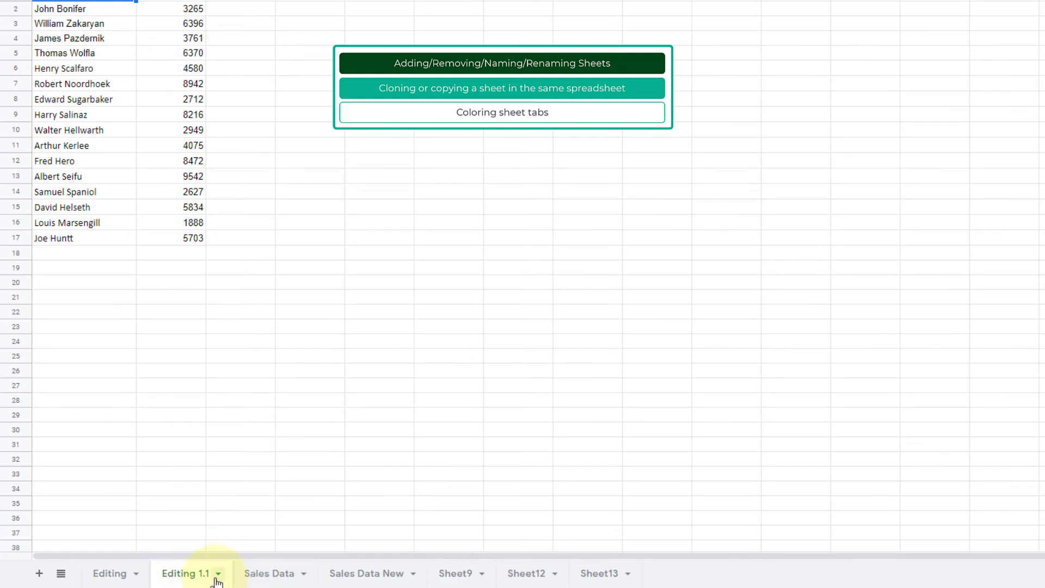
pyautogui.click(219, 573)
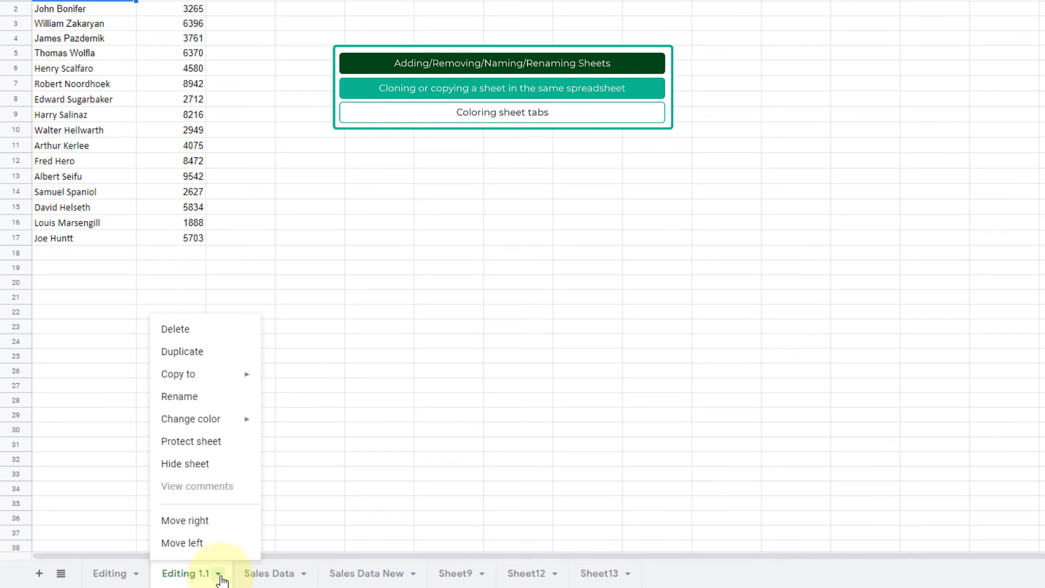
pyautogui.moveTo(213, 351)
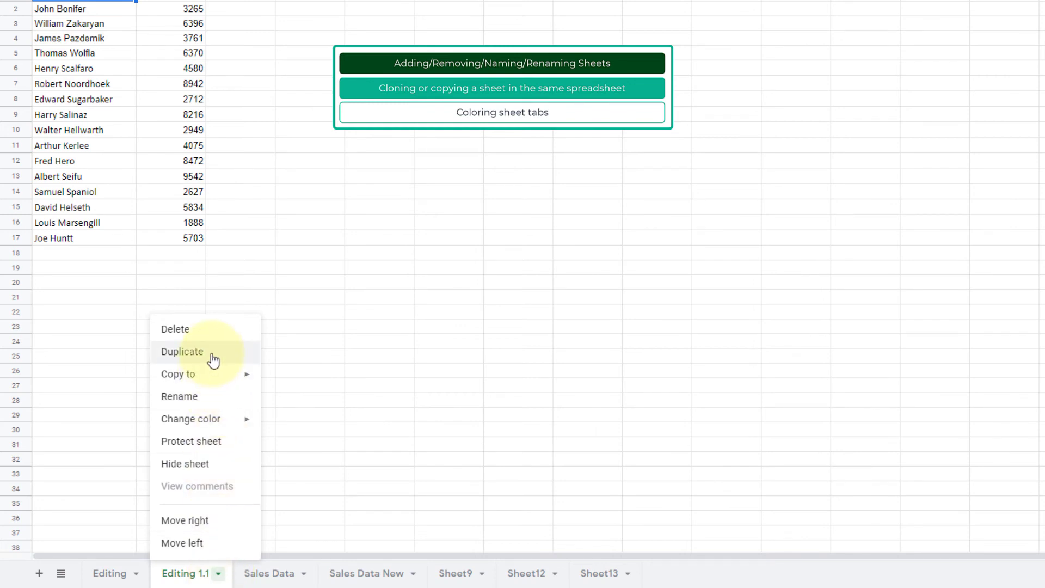
pyautogui.click(181, 351)
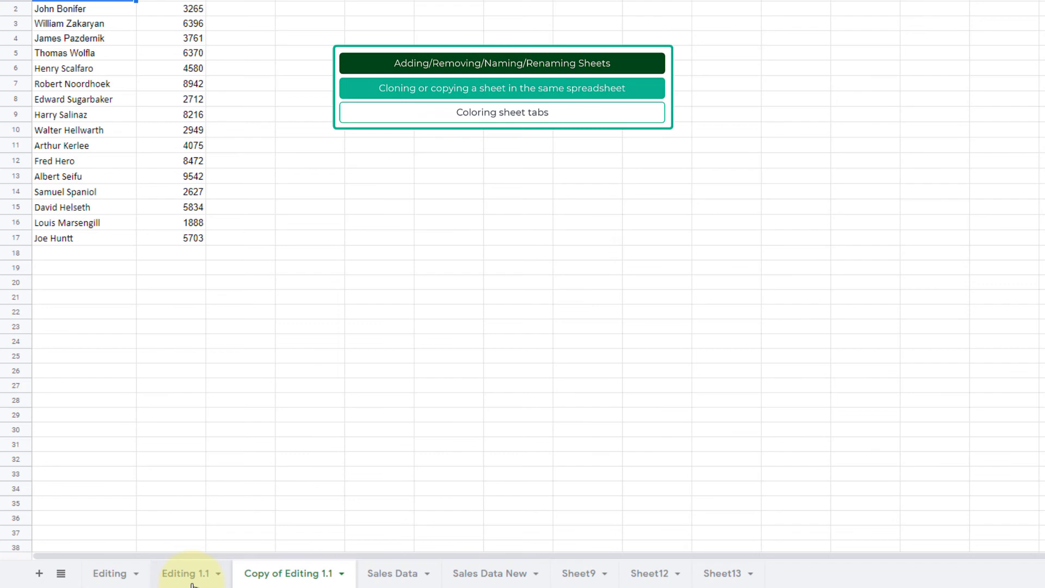
pyautogui.click(288, 578)
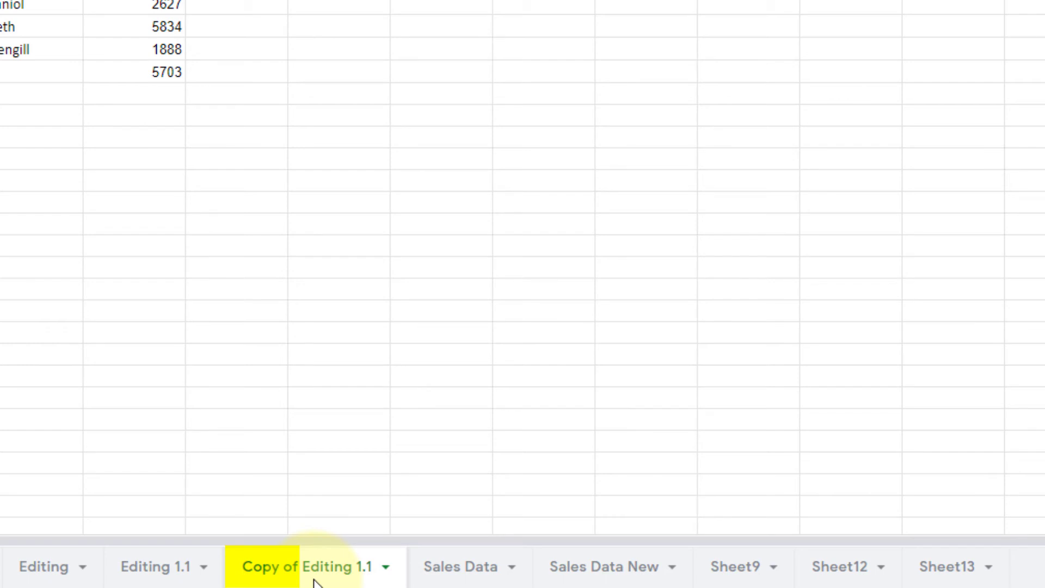
pyautogui.click(314, 567)
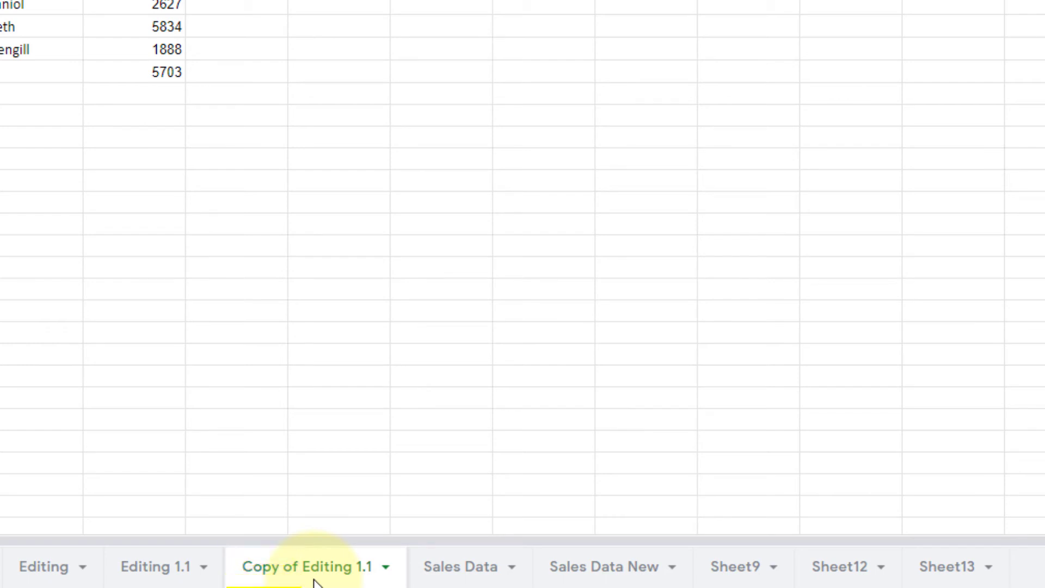
# Change the 'Copy of Editing 1.1' tab name to 'Editing 1.2'.
pyautogui.doubleClick(307, 566)
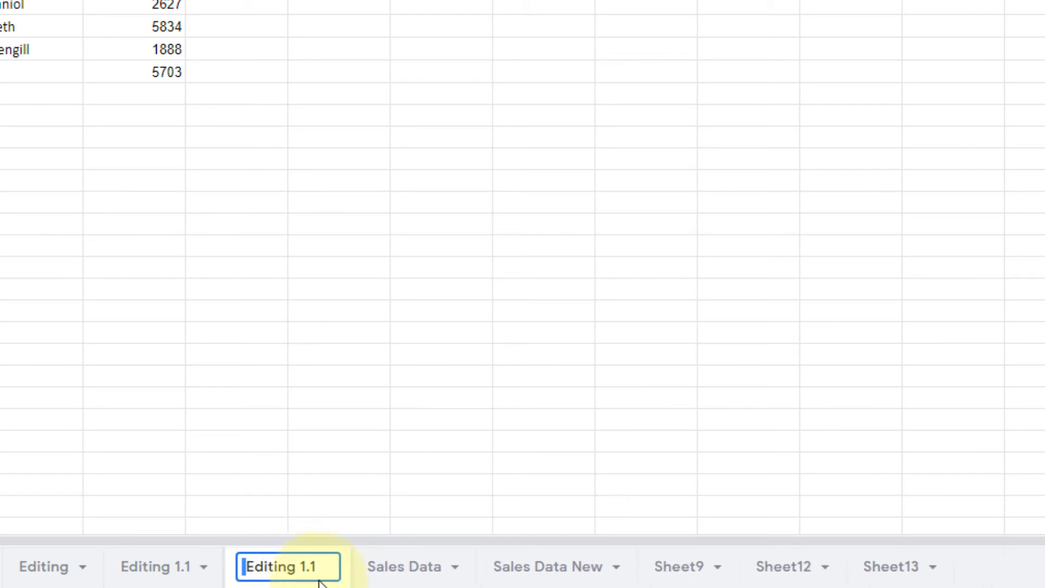
pyautogui.doubleClick(269, 567)
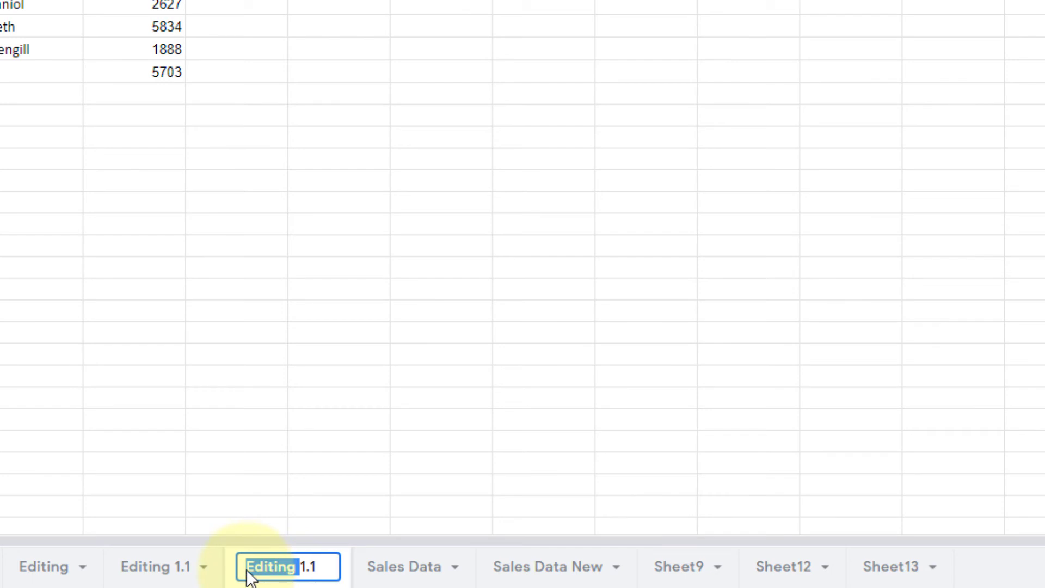
pyautogui.click(249, 566)
pyautogui.write('2')
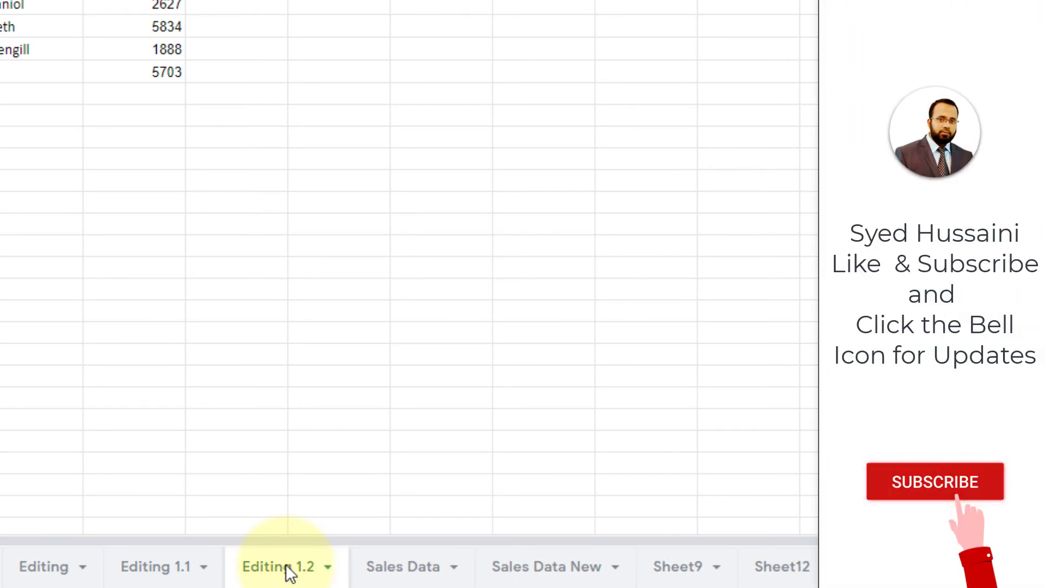
pyautogui.click(934, 481)
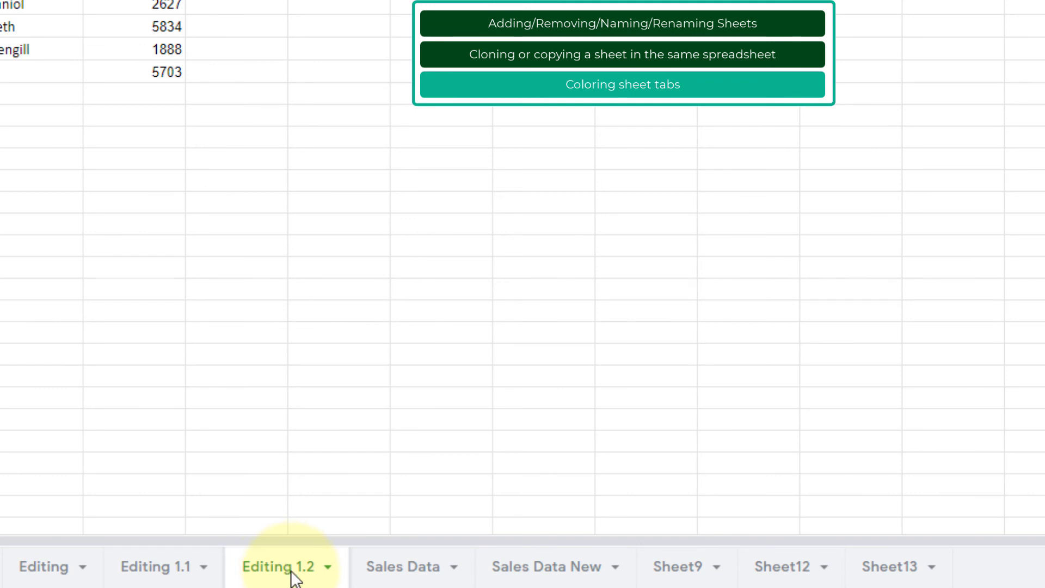
pyautogui.moveTo(305, 558)
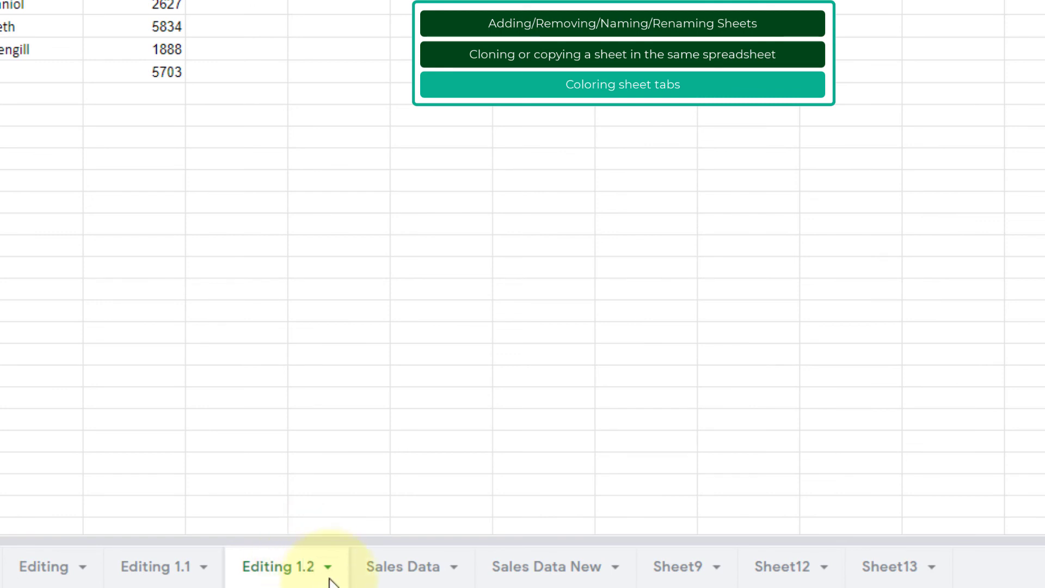
# Set the Editing 1.2 tab color to blue via Change color in its dropdown.
pyautogui.click(327, 567)
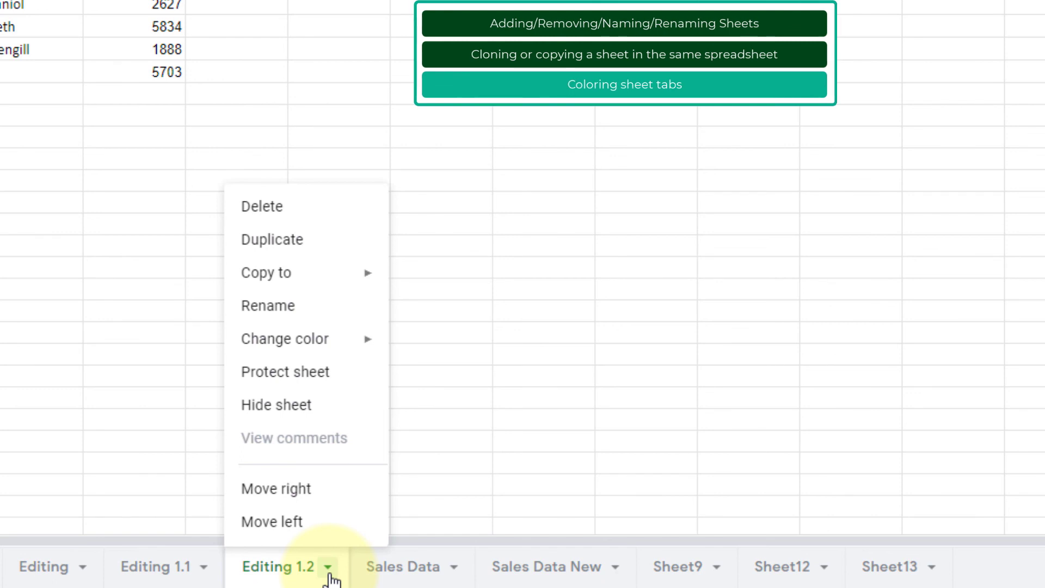
pyautogui.click(284, 338)
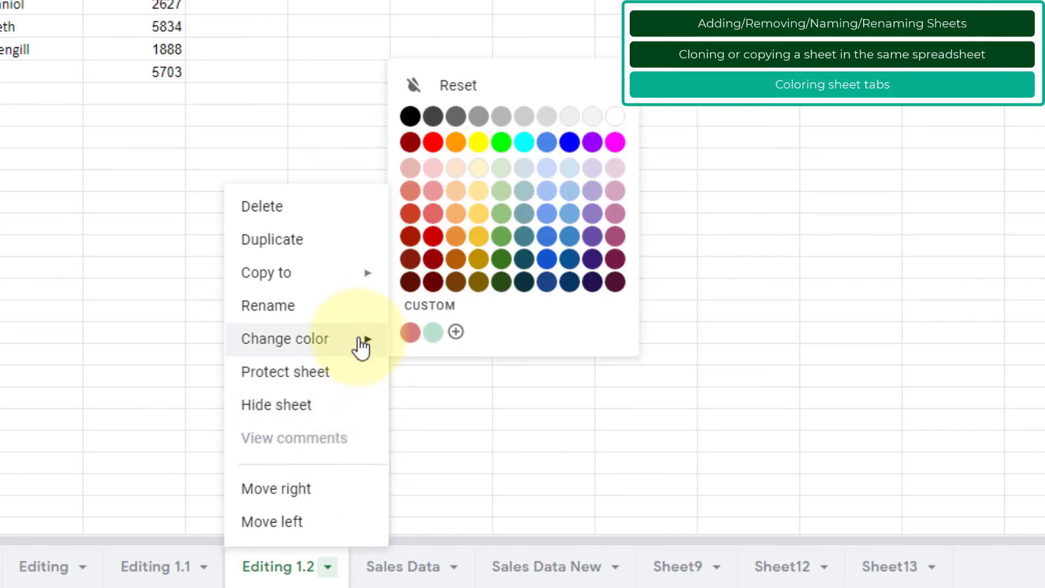
pyautogui.click(546, 273)
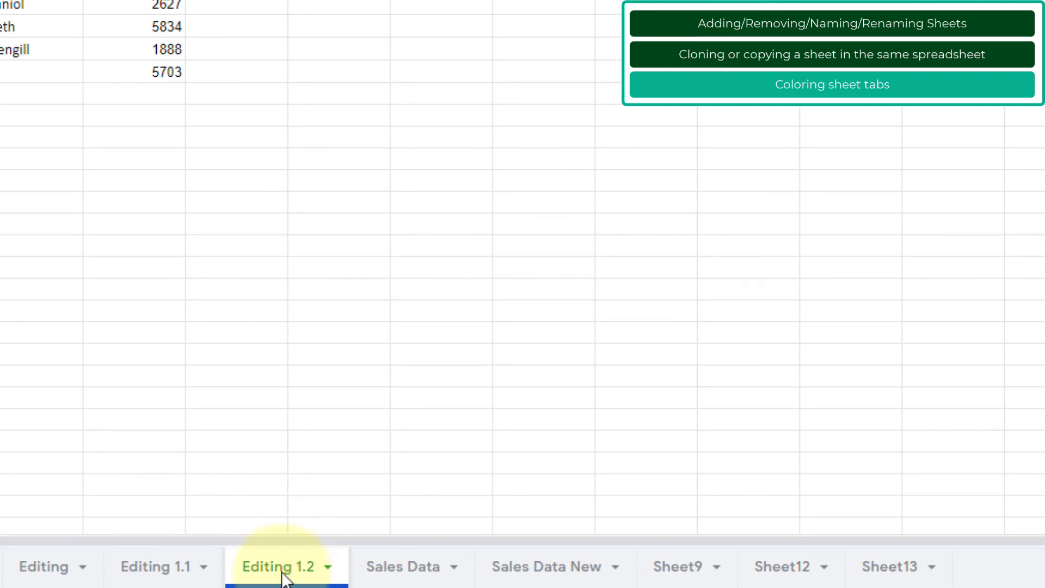
# Select the Editing 1.1 sheet and bring up its tab colour choices for maroon.
pyautogui.click(155, 566)
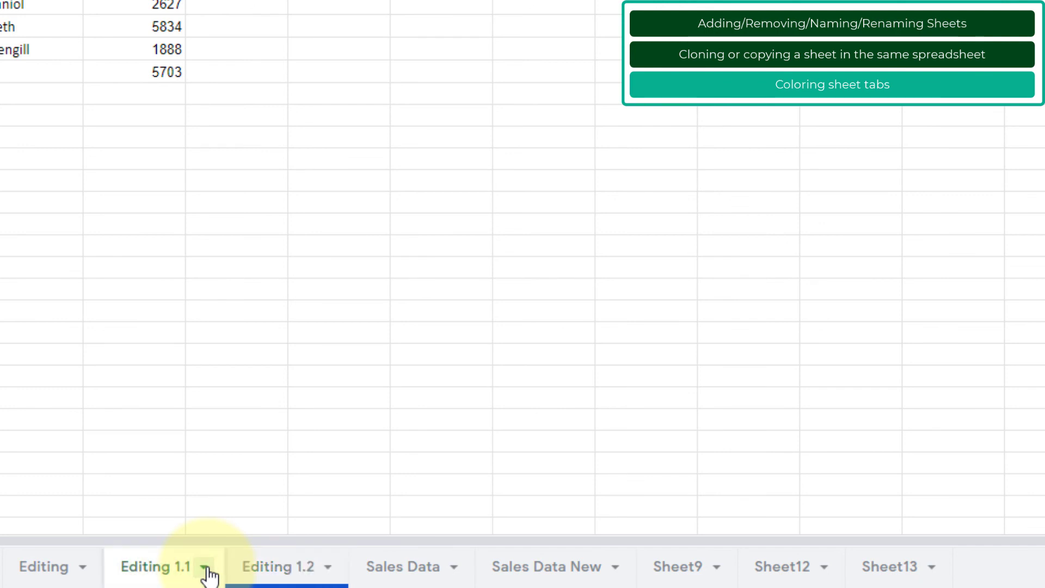
pyautogui.click(209, 567)
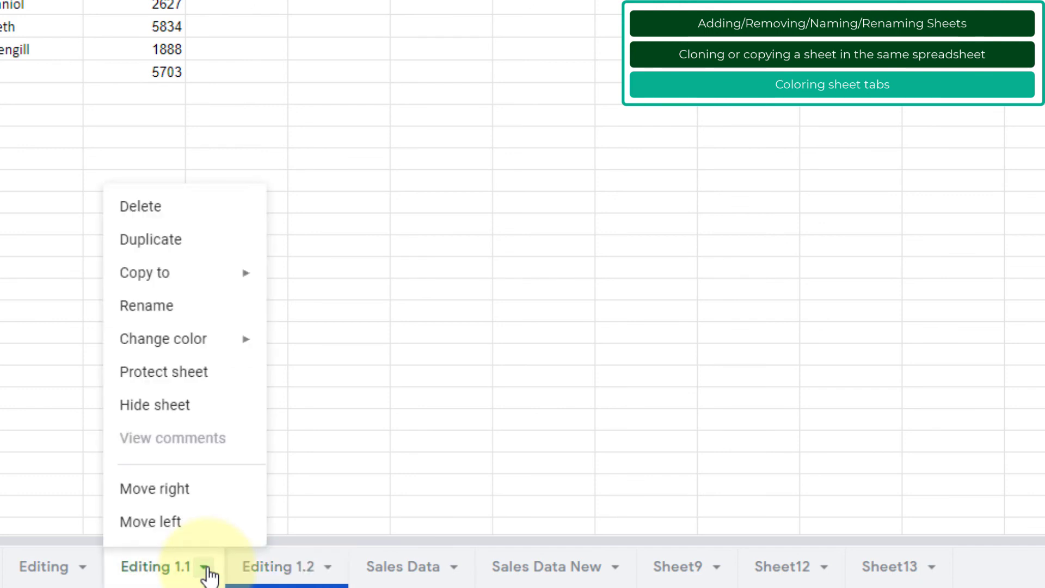
pyautogui.click(163, 338)
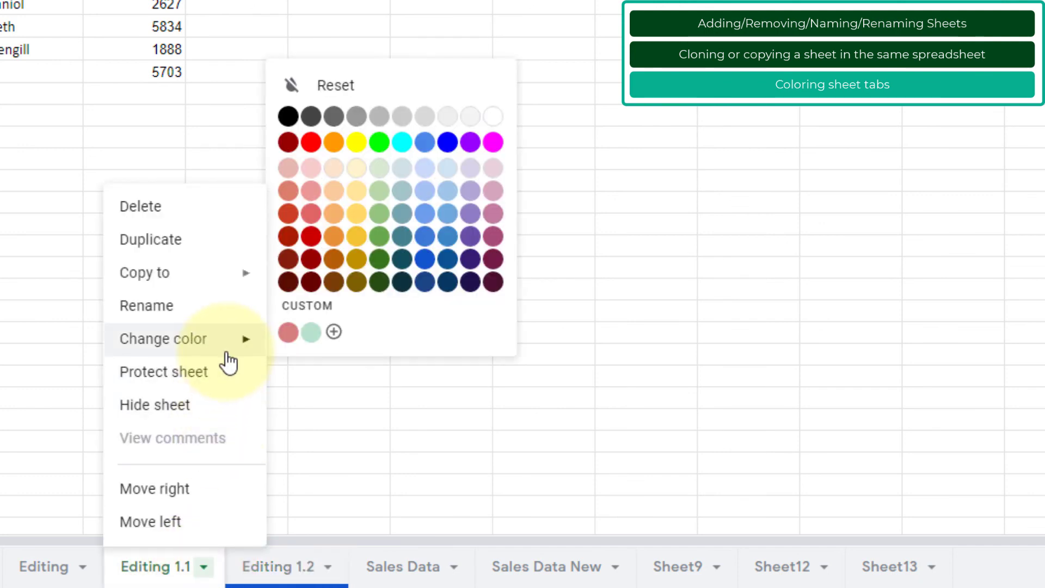
pyautogui.moveTo(287, 237)
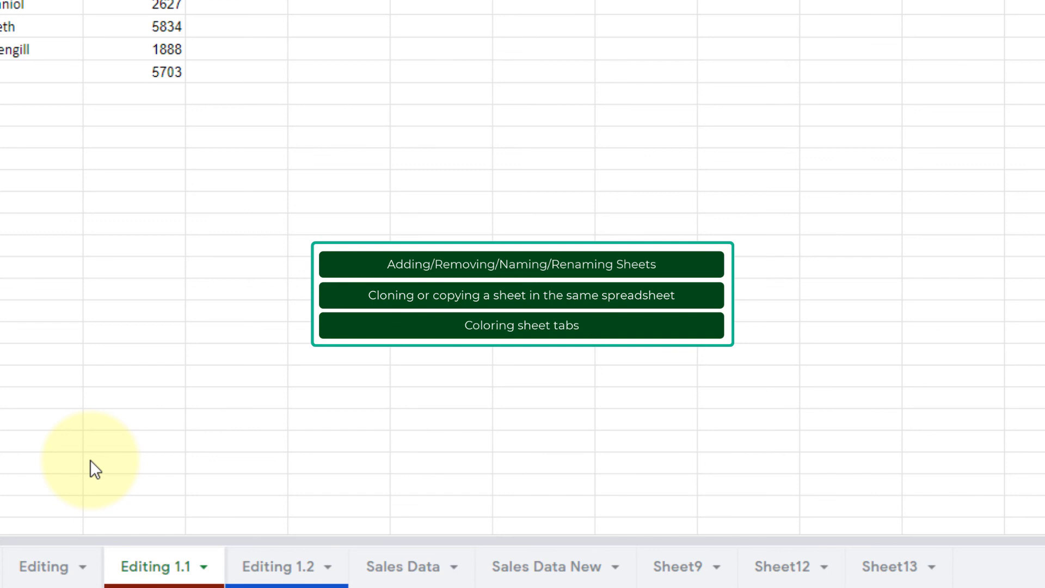
pyautogui.moveTo(52, 472)
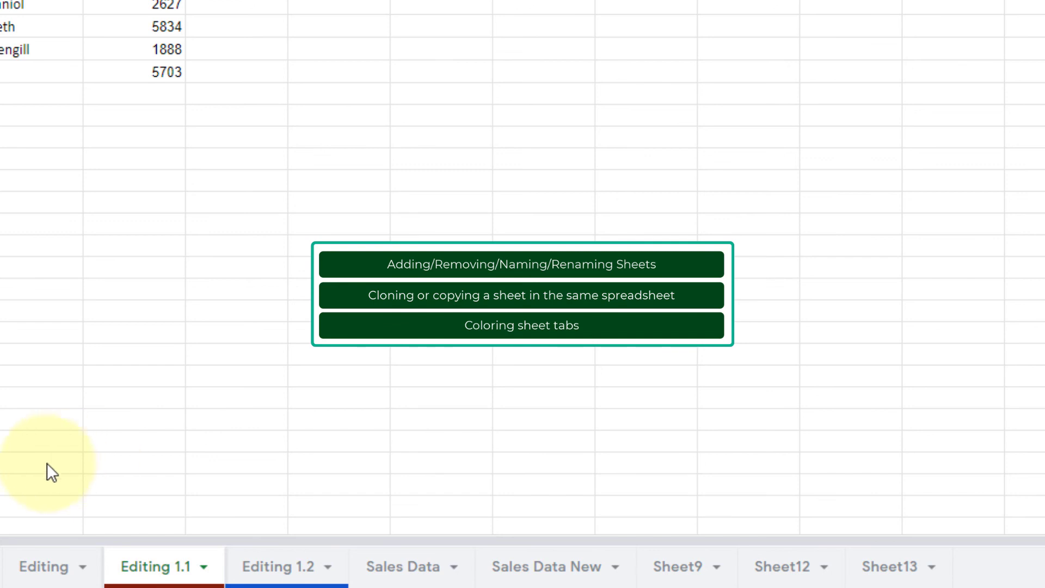